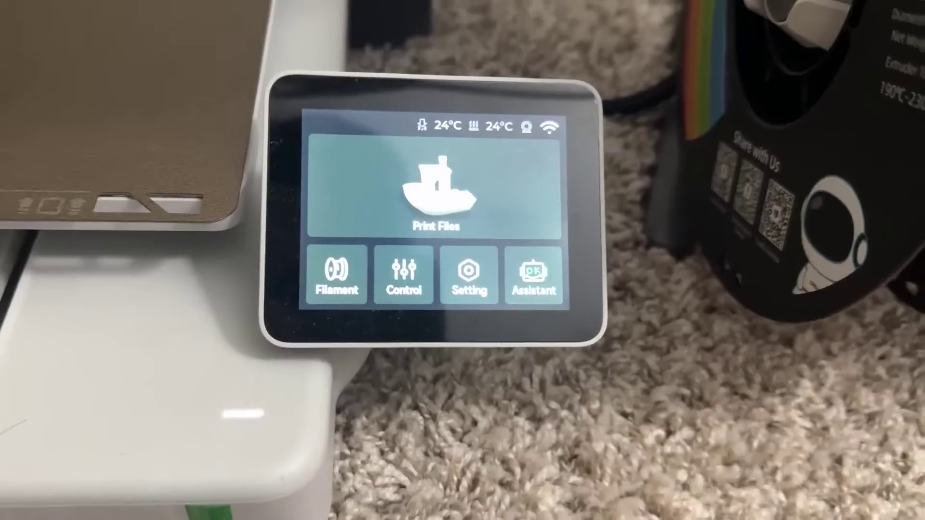
Enter Settings from the home screen and page down to reveal Maintenance
left_click(470, 278)
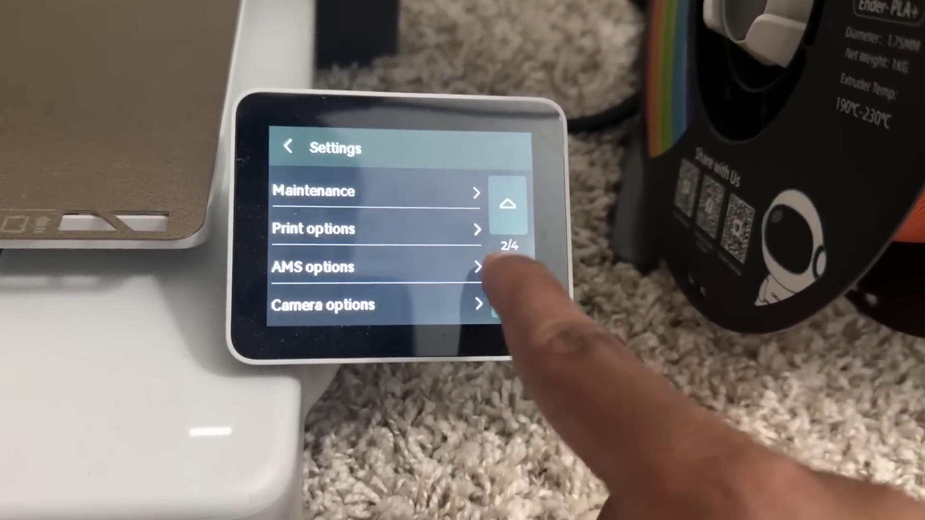